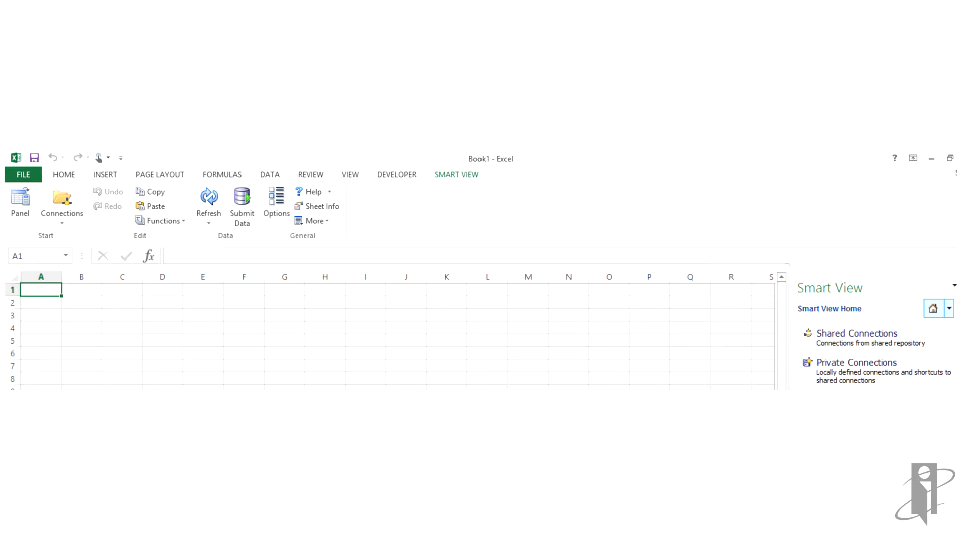
Open the Smart View panel and show the Shared Connections list
click(456, 174)
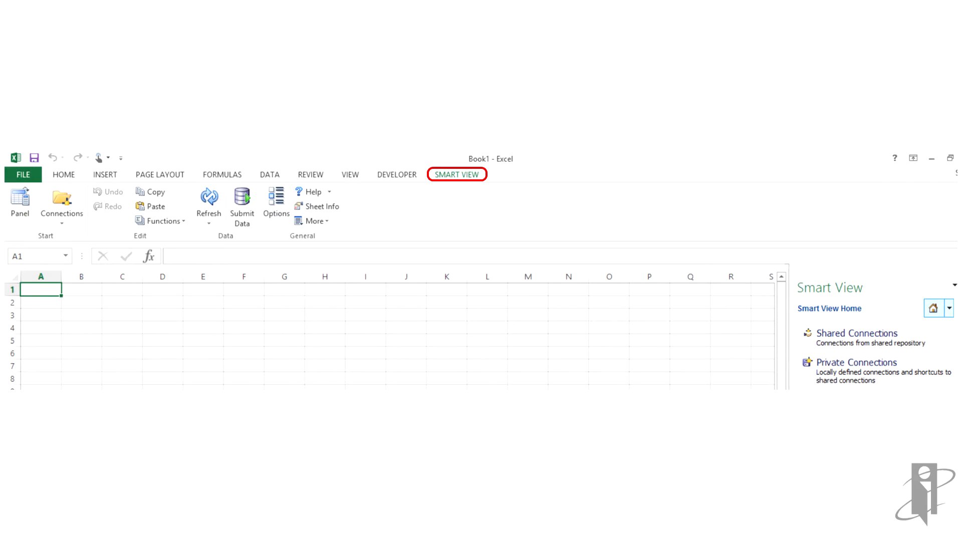
click(19, 203)
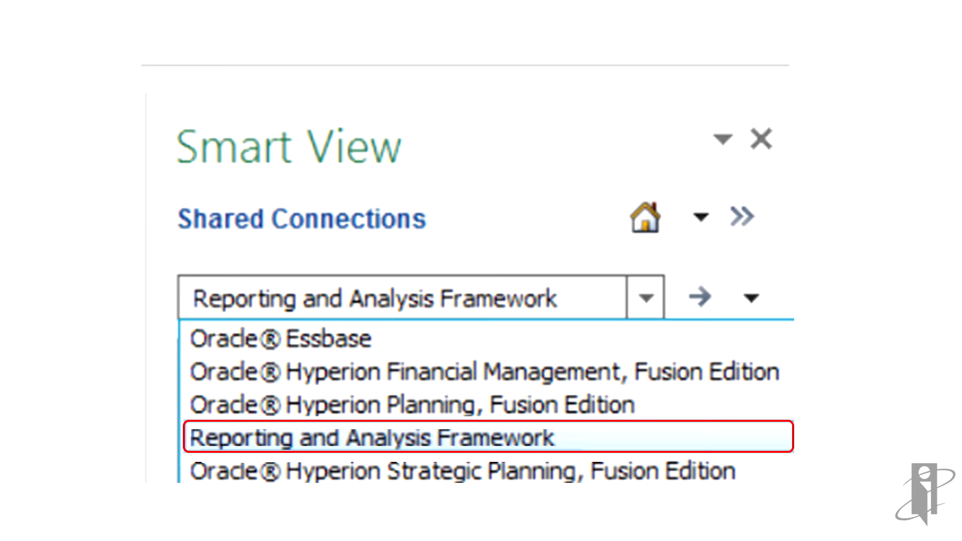
Choose Reporting and Analysis Framework, then select and open Vision Account Summary Report
click(367, 438)
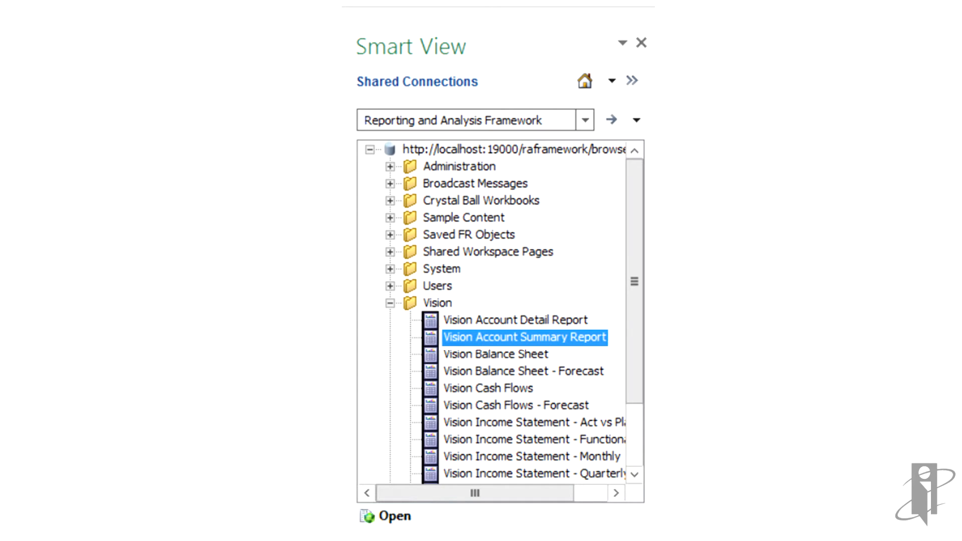
click(523, 337)
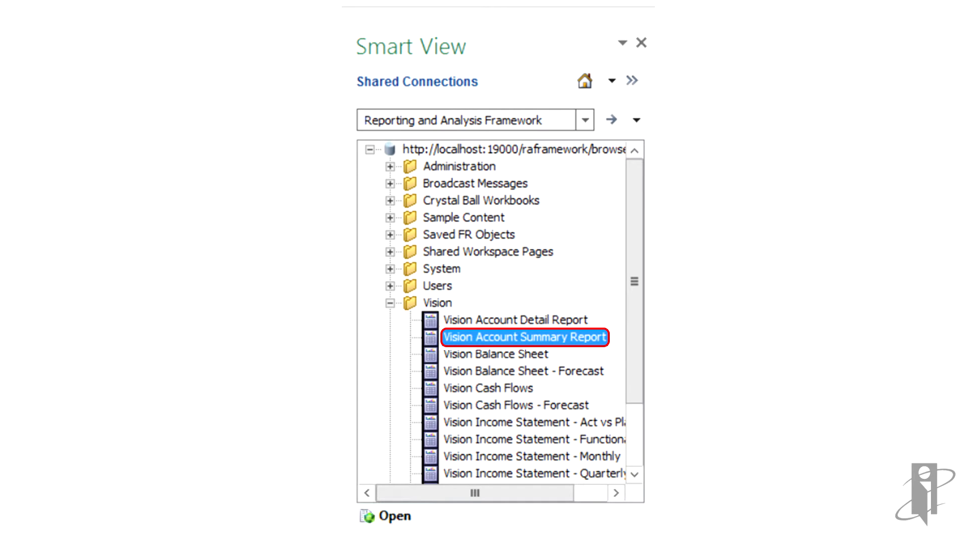
click(385, 517)
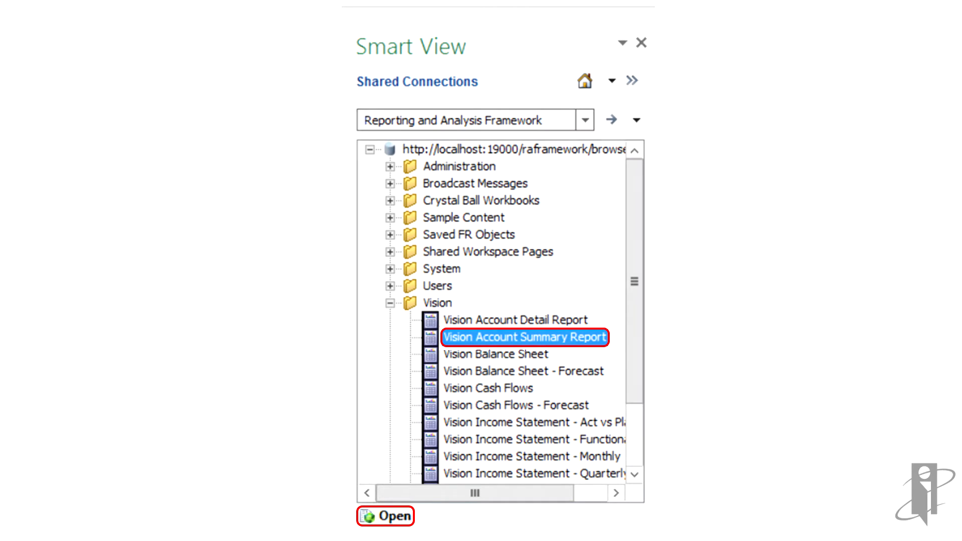
click(386, 516)
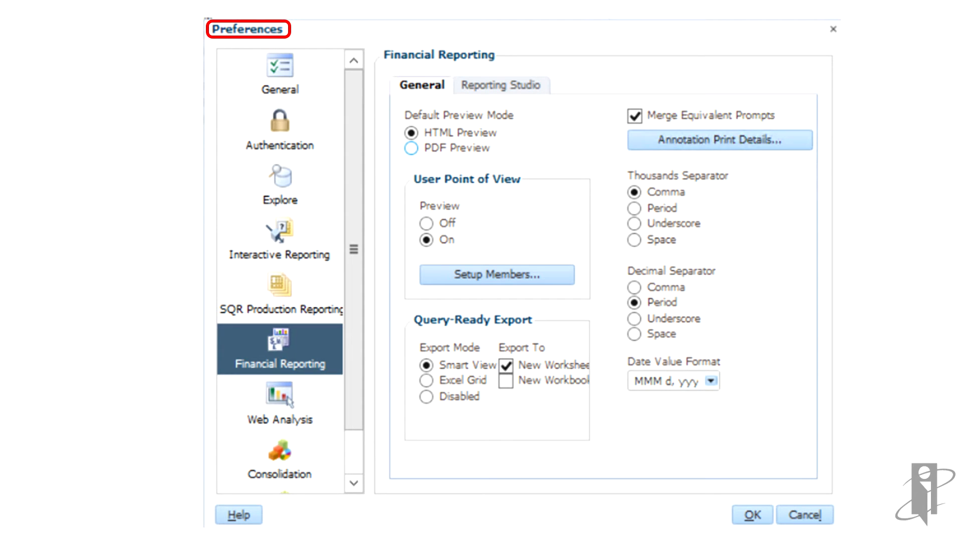
Display the Financial Reporting preferences with Smart View query-ready export
click(279, 349)
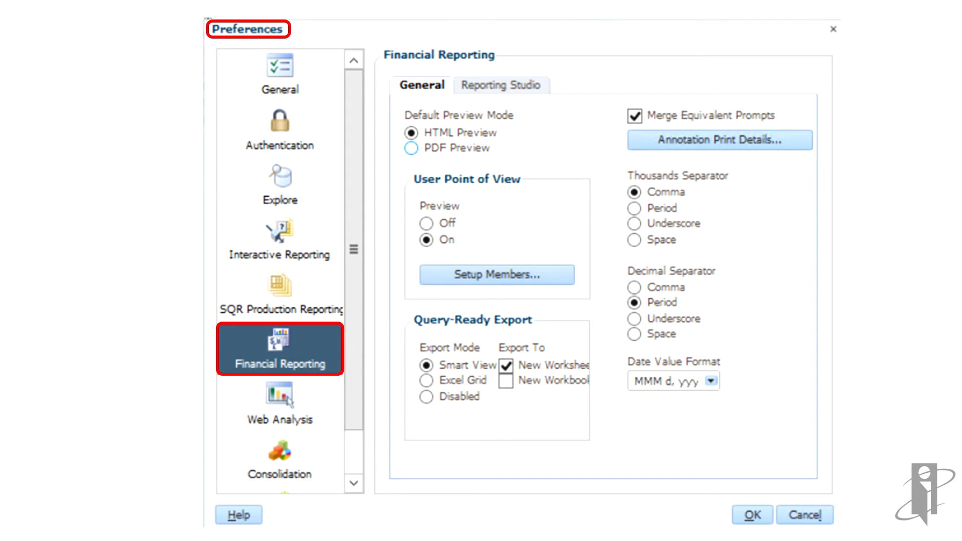
click(426, 240)
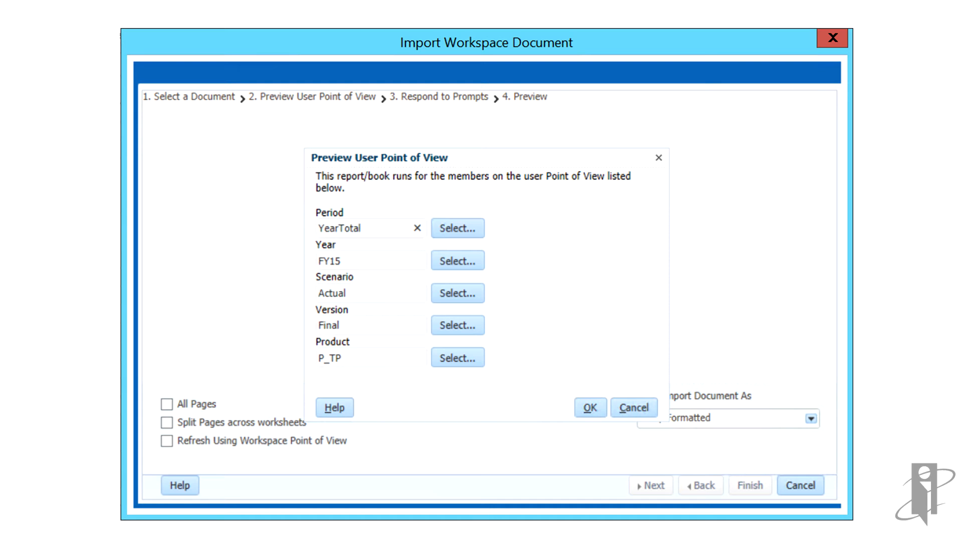
Confirm the point of view YearTotal, FY15, Actual, Final and P_TP
click(589, 407)
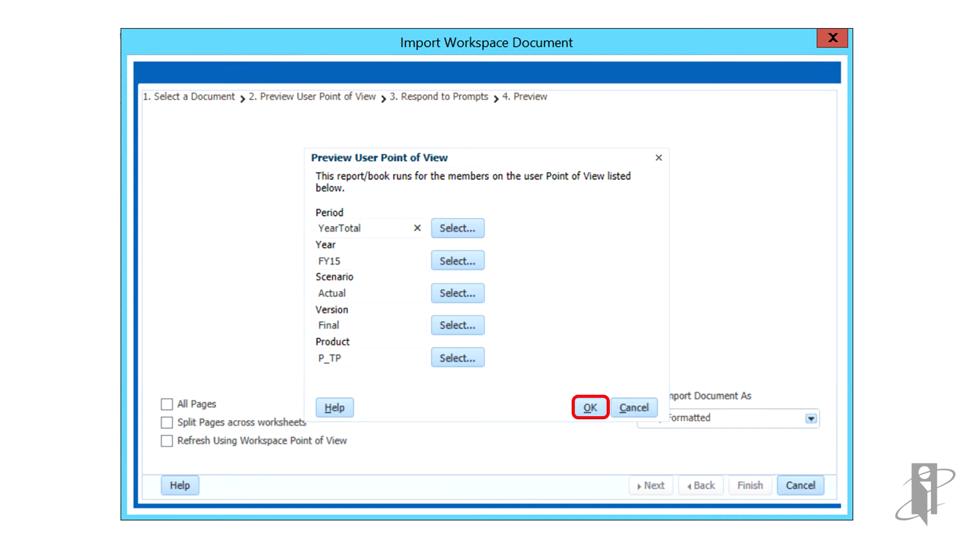
click(589, 407)
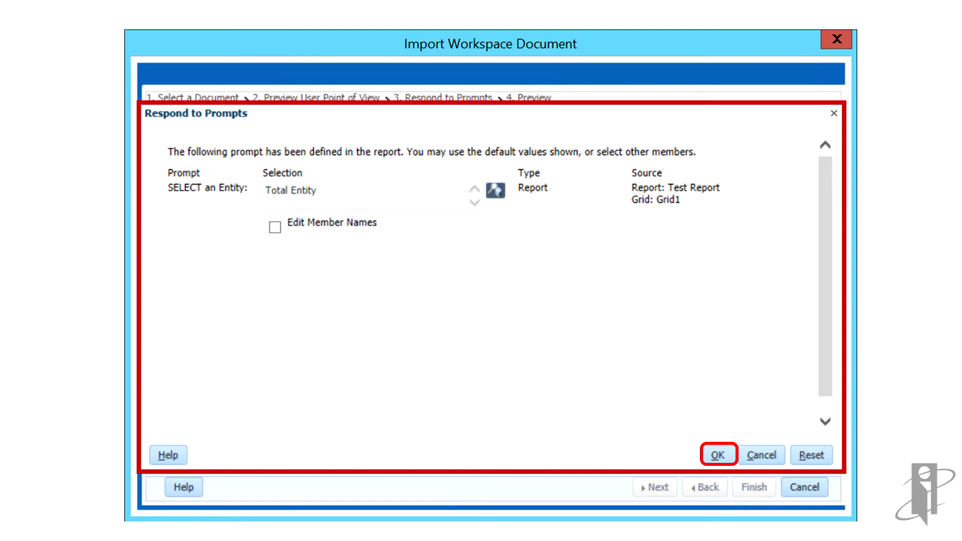
Keep Total Entity as the entity prompt answer and confirm
click(716, 456)
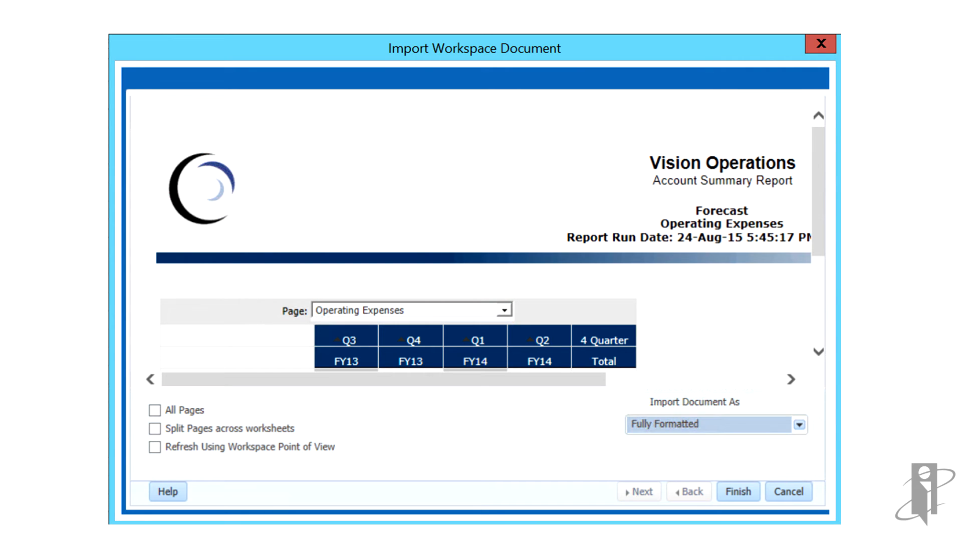
Review the Vision Operations Account Summary preview with workspace POV refresh left unchecked
click(156, 410)
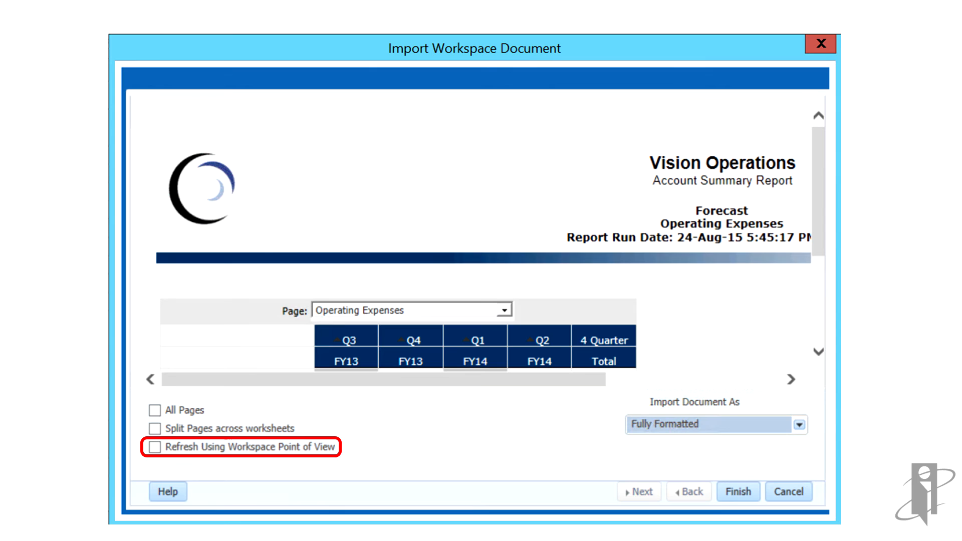
click(798, 424)
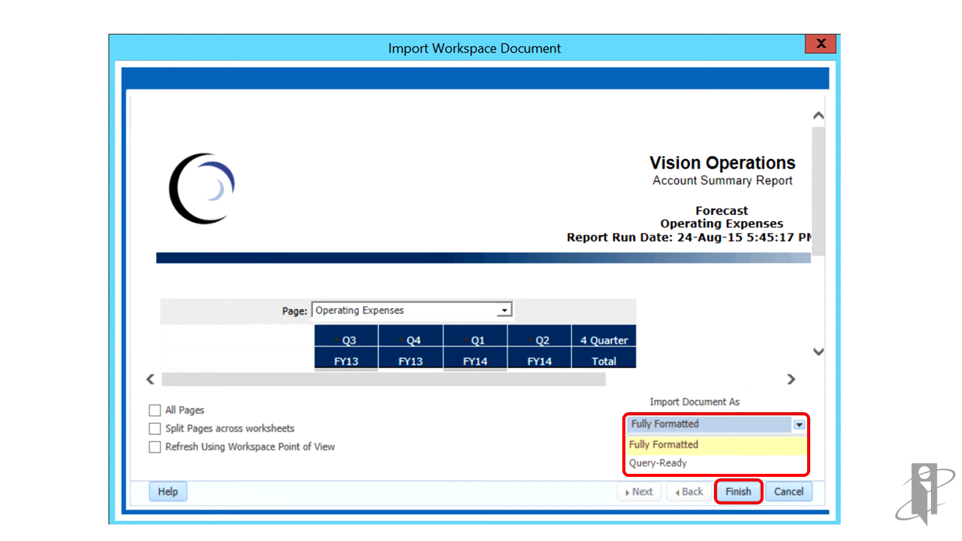
Import the report as Query-Ready data into the worksheet
click(663, 445)
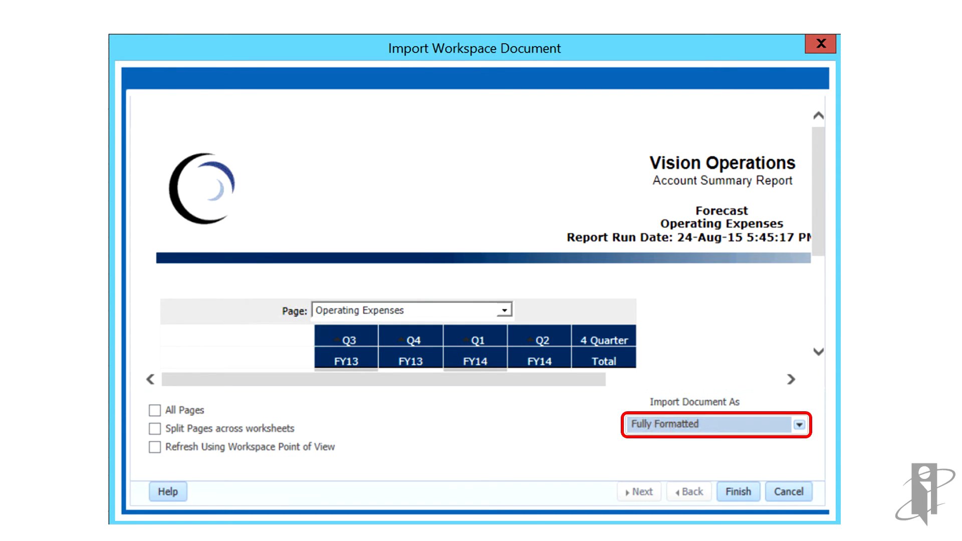
click(737, 491)
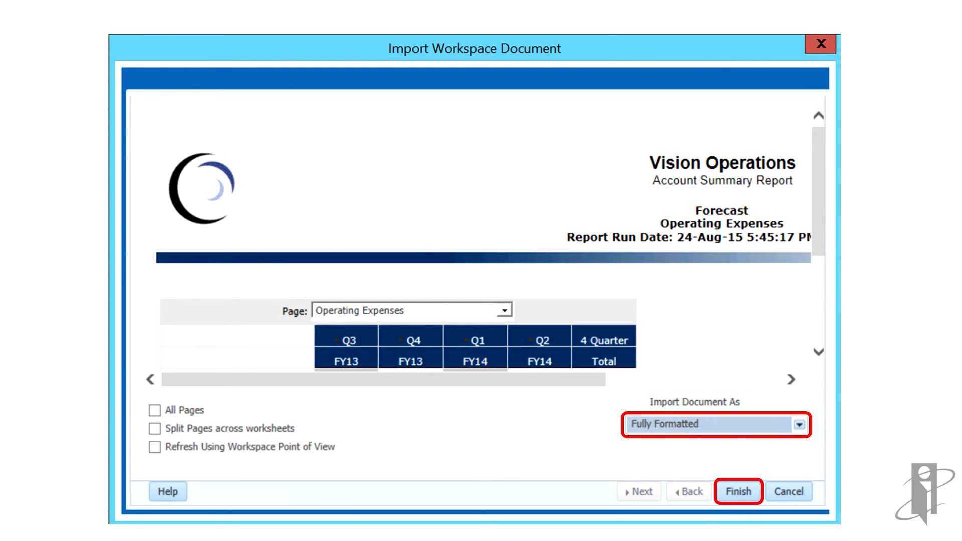
click(738, 491)
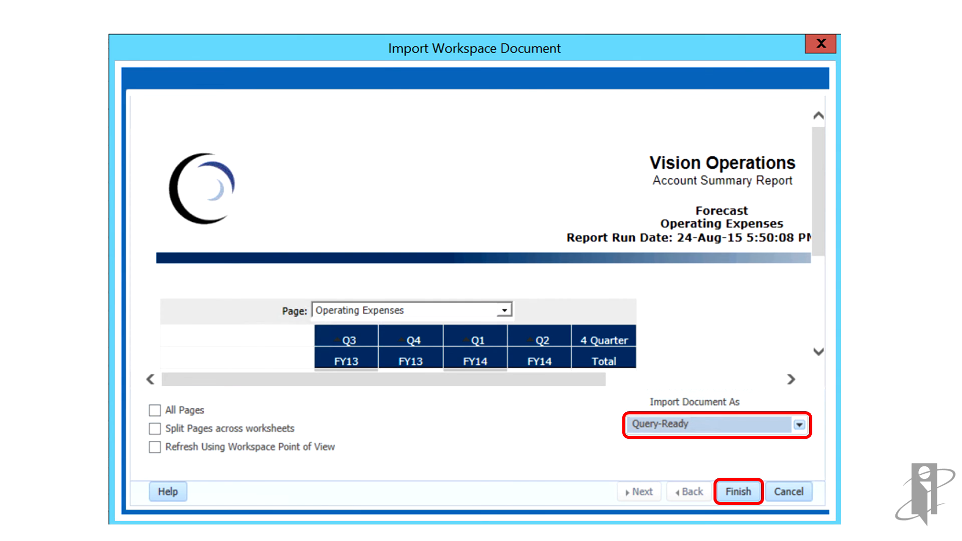
click(737, 491)
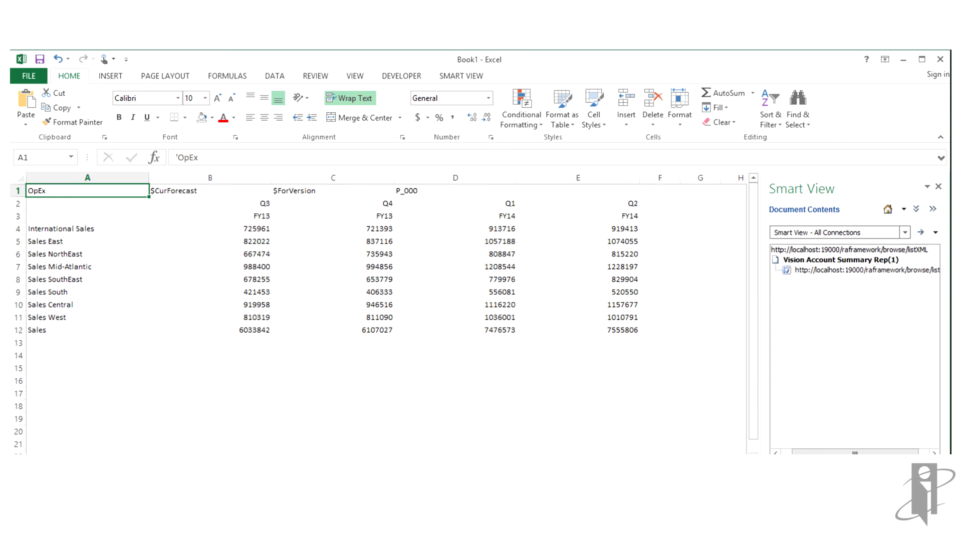